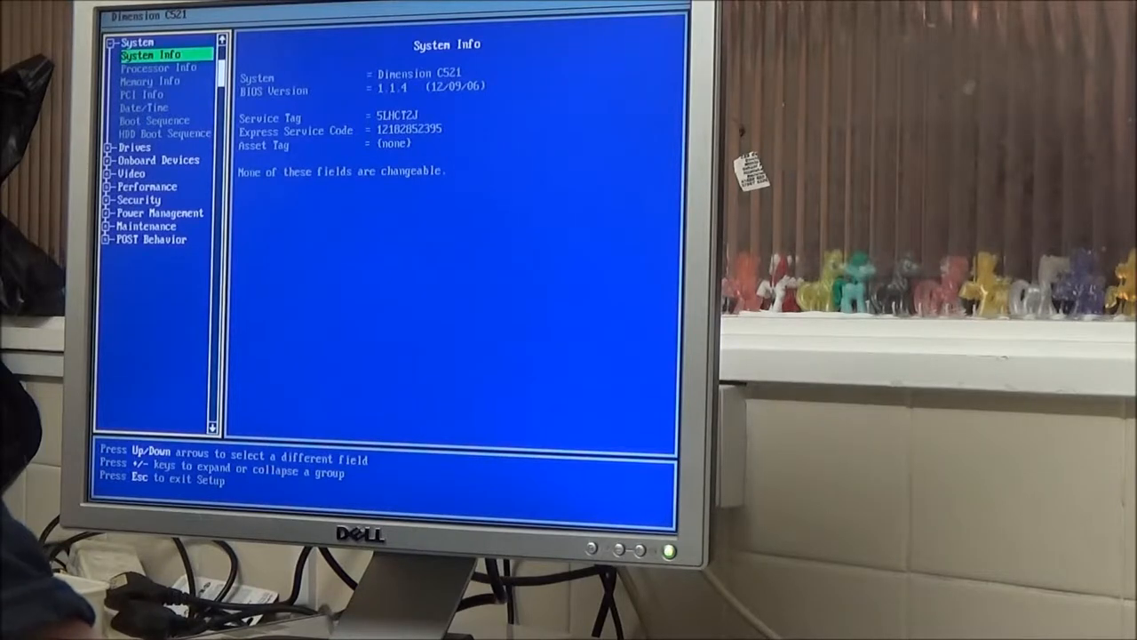
- Browse the System Info, Processor Info and Boot Sequence pages, then return to Date/Time
key("Down")
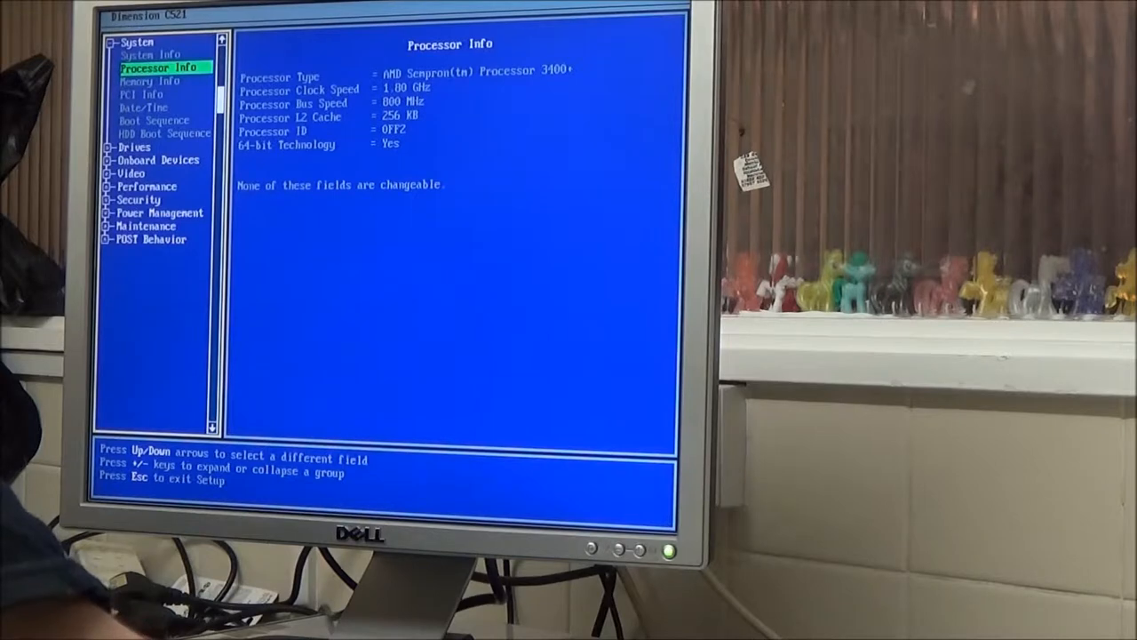
key("Down")
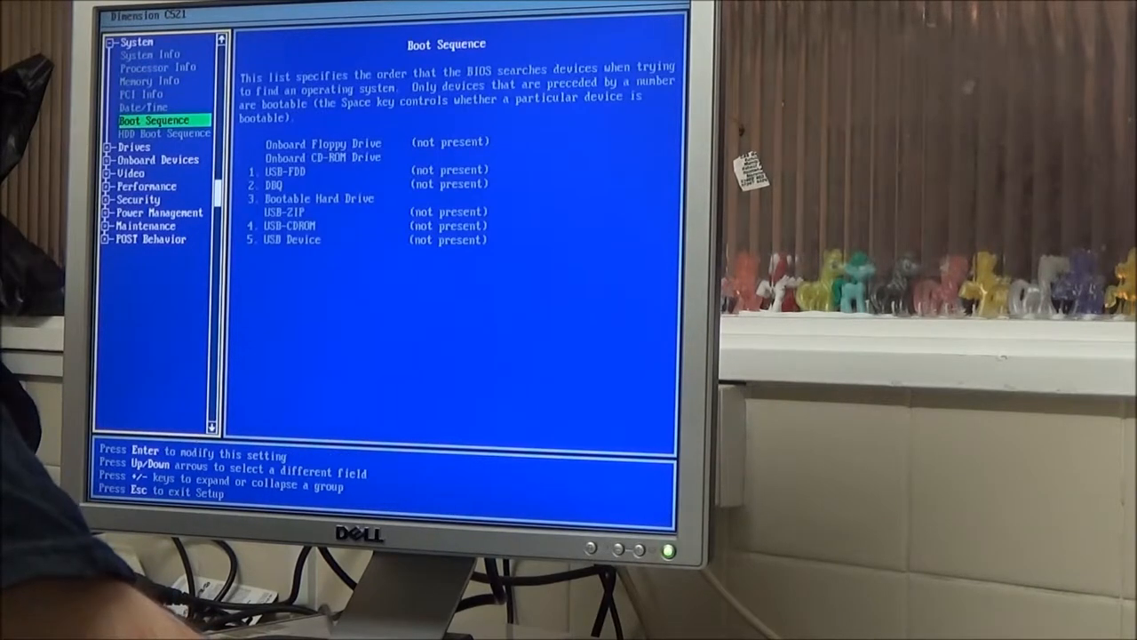
key("Up")
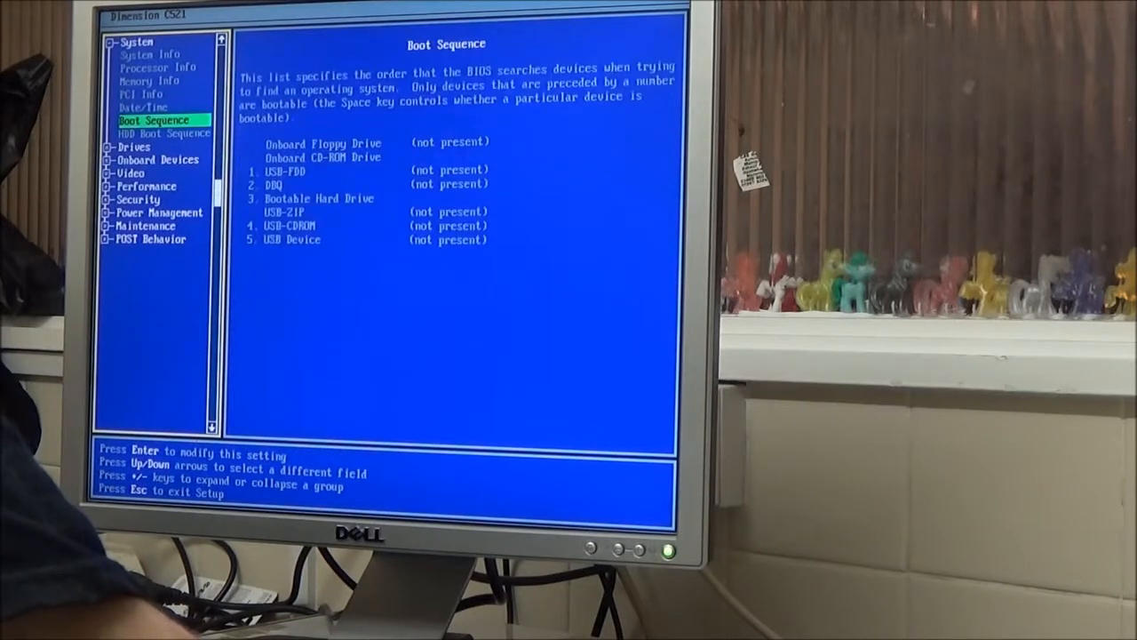
key("Up")
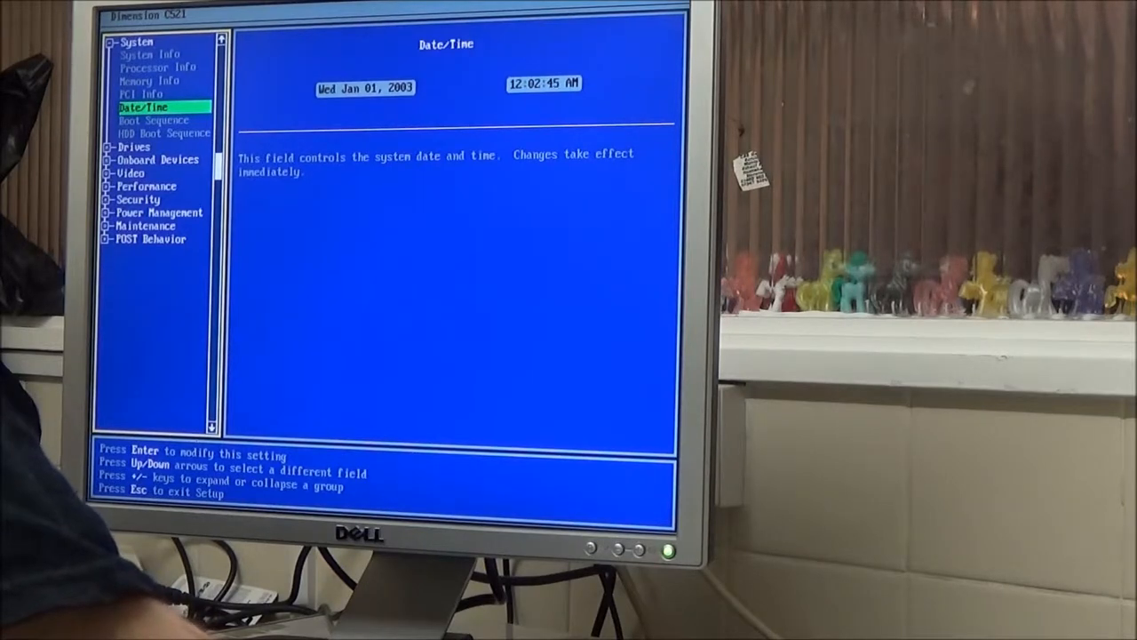
- Edit the system date to Mon Mar 05, 2018
key("Return")
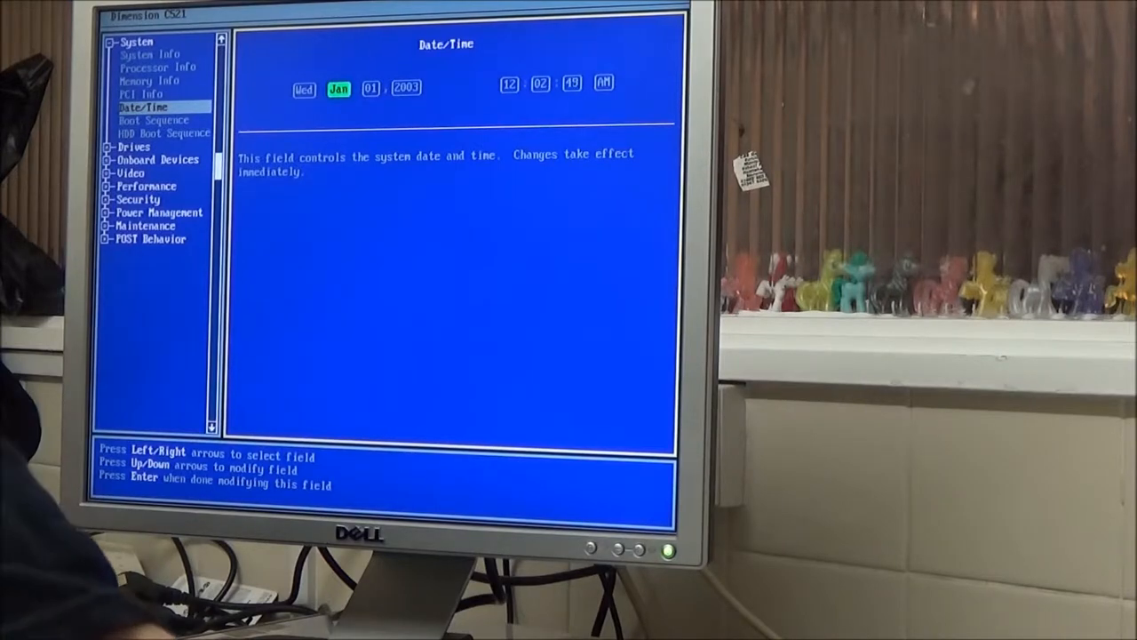
key("Down")
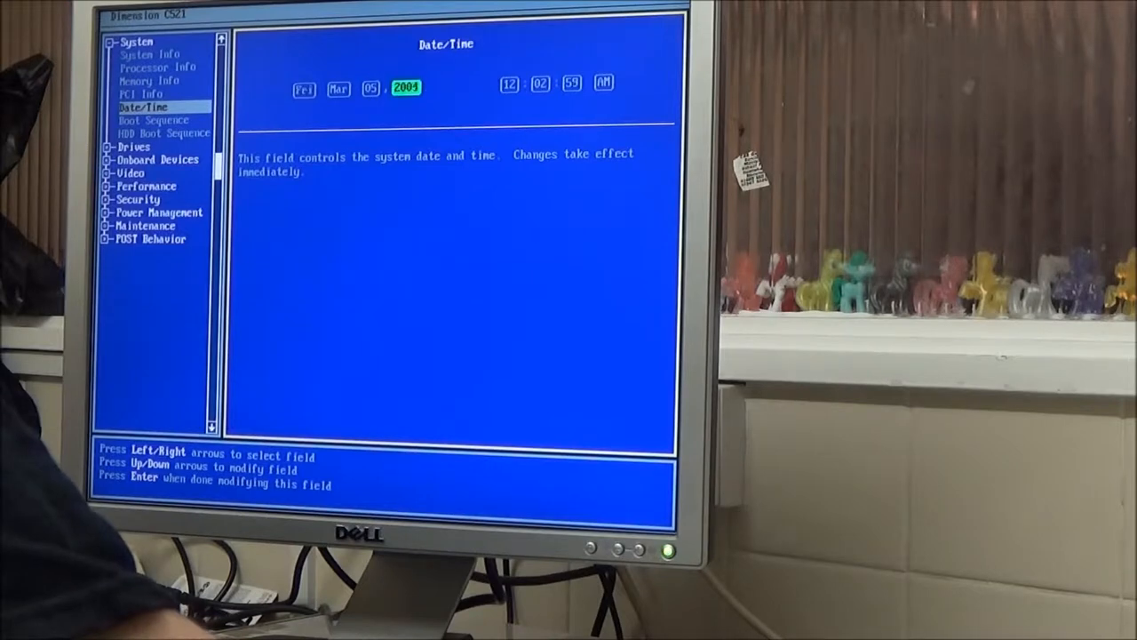
key("Up")
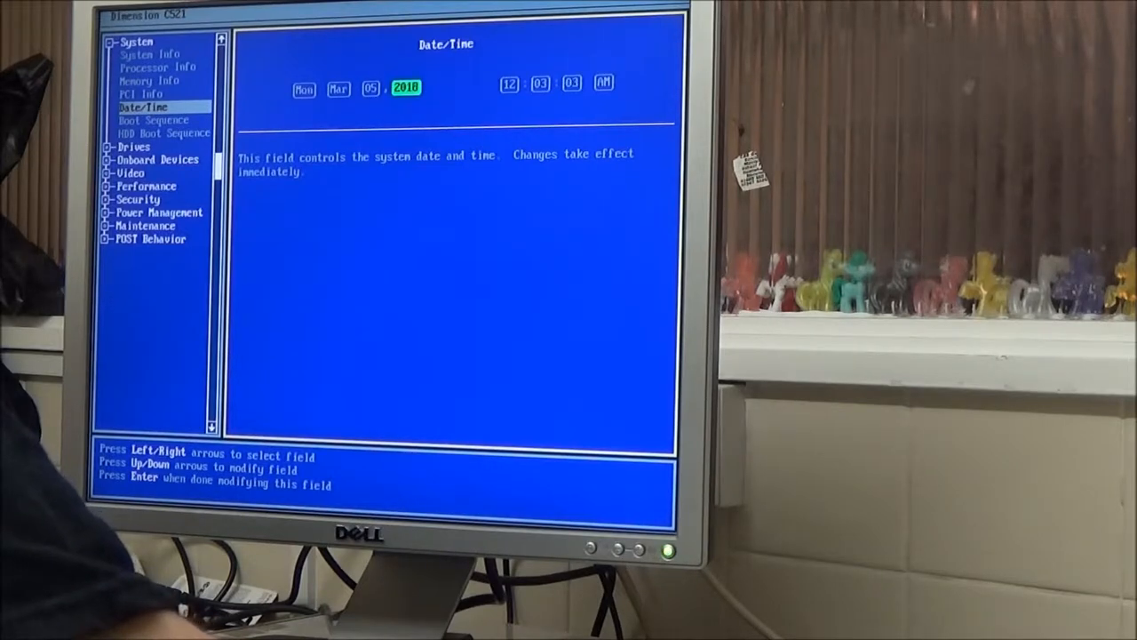
key("Right")
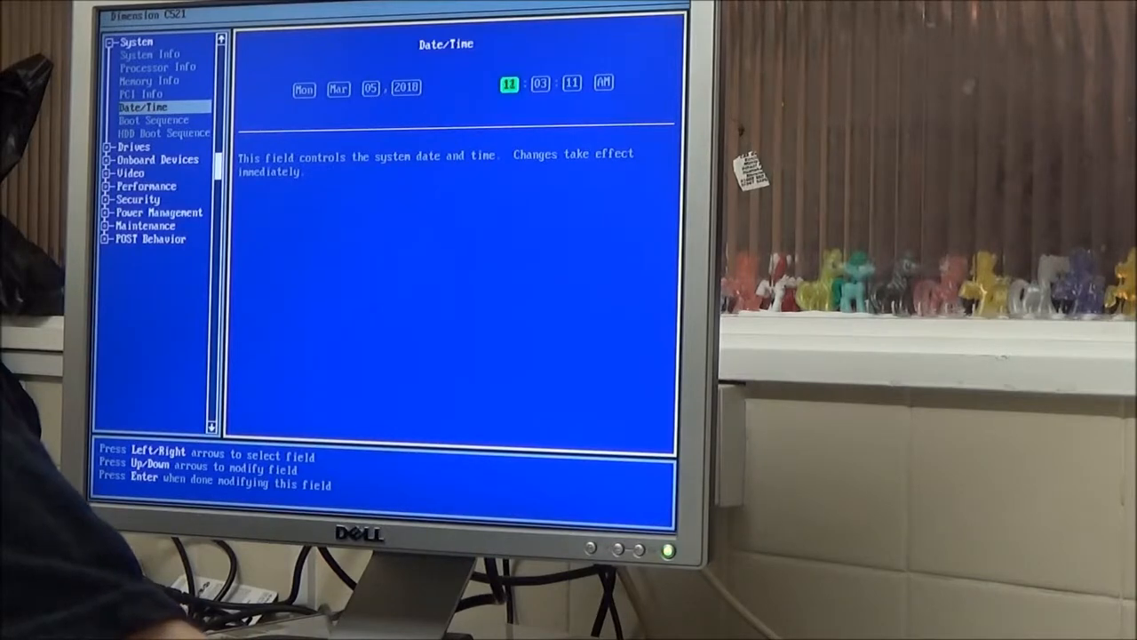
- Set the clock to 09:05 AM and confirm the new date and time
key("Up")
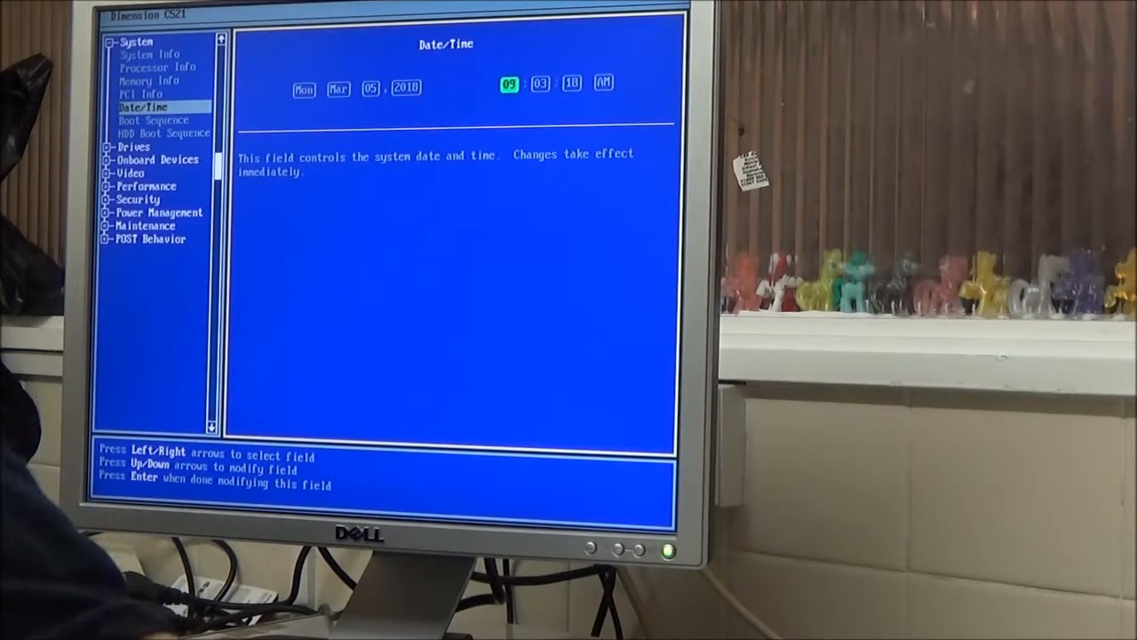
key("Right")
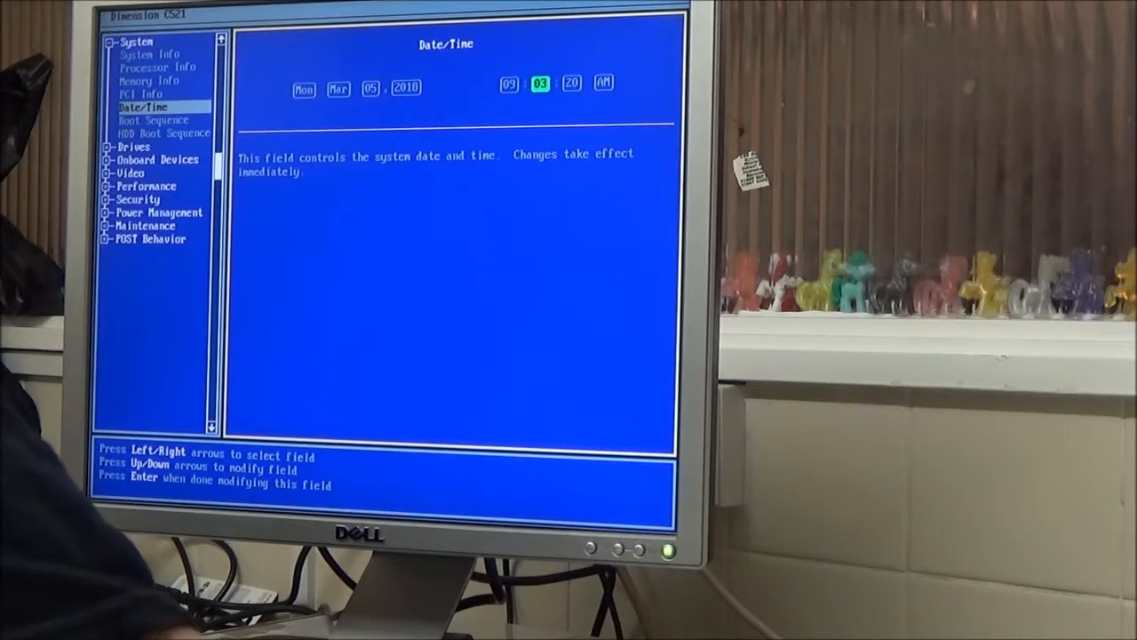
key("Up")
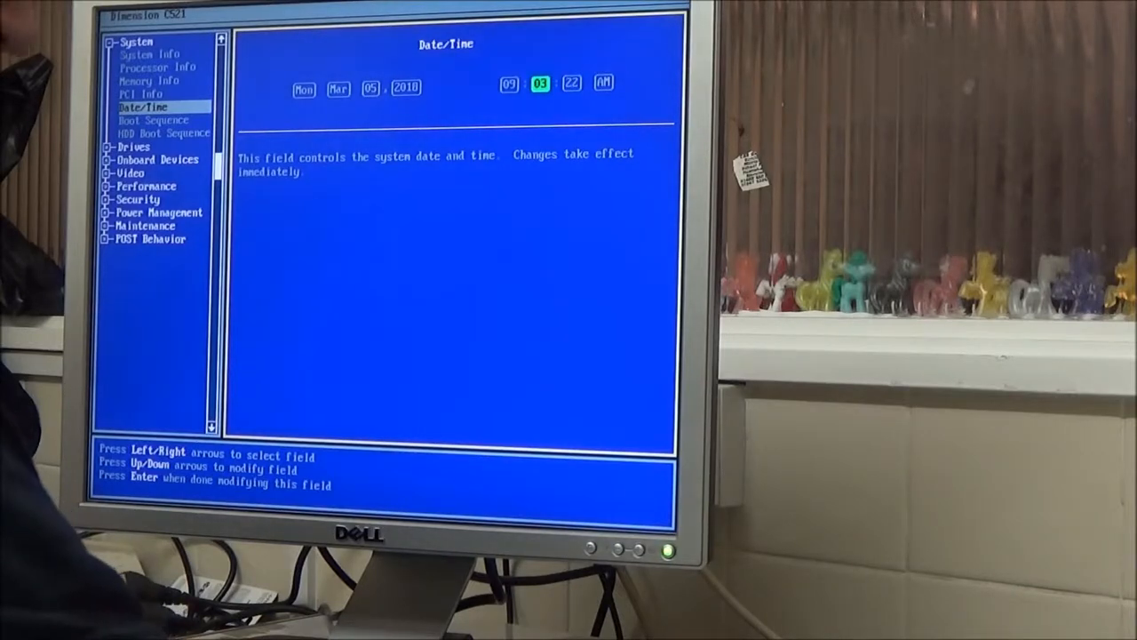
key("Up")
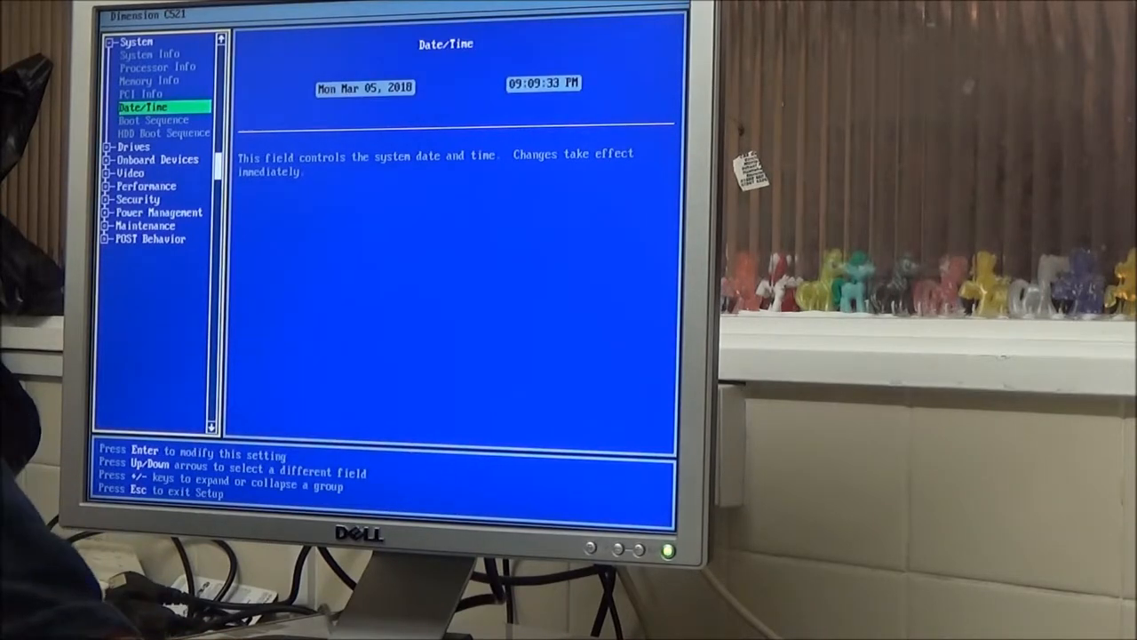
- Review the Boot Sequence and HDD Boot Sequence pages, ending on the Drives group
key("Down")
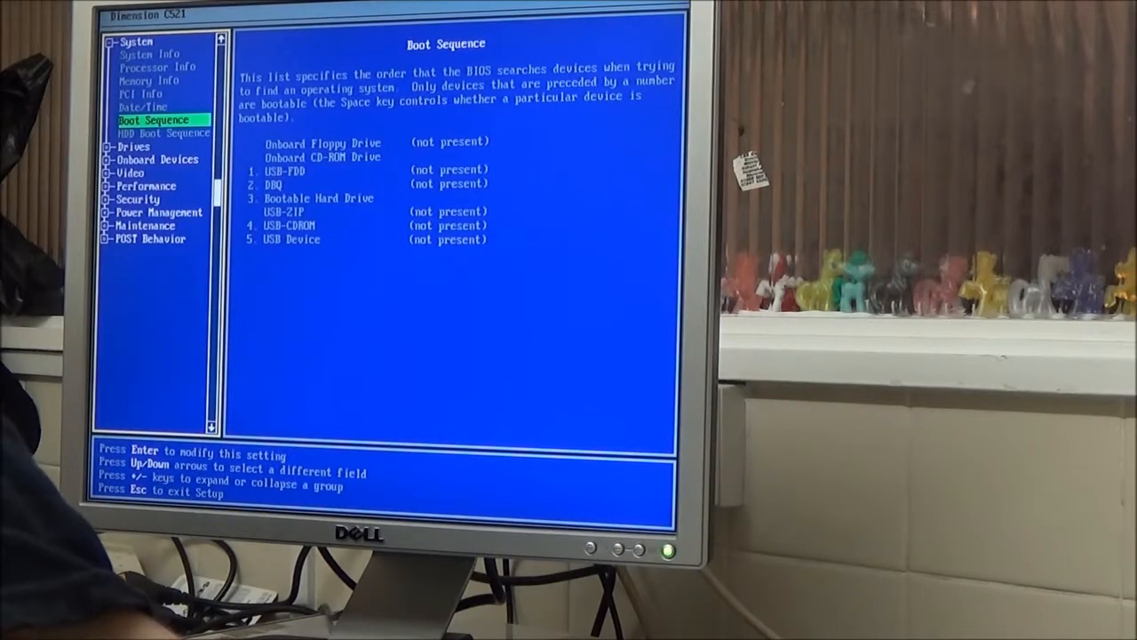
key("Down")
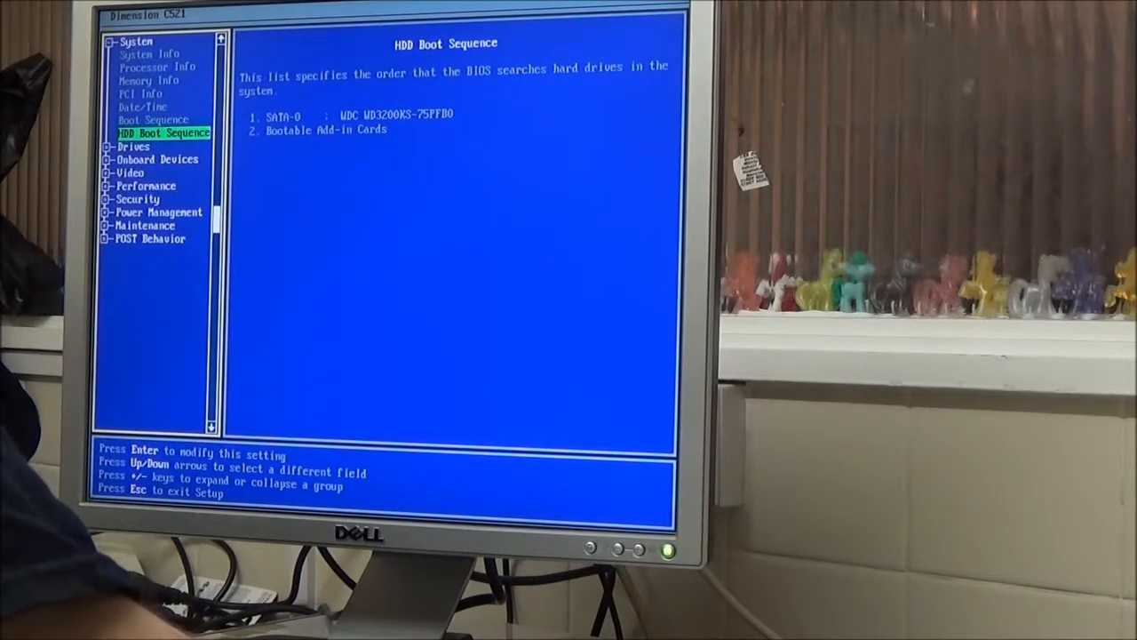
key("Down")
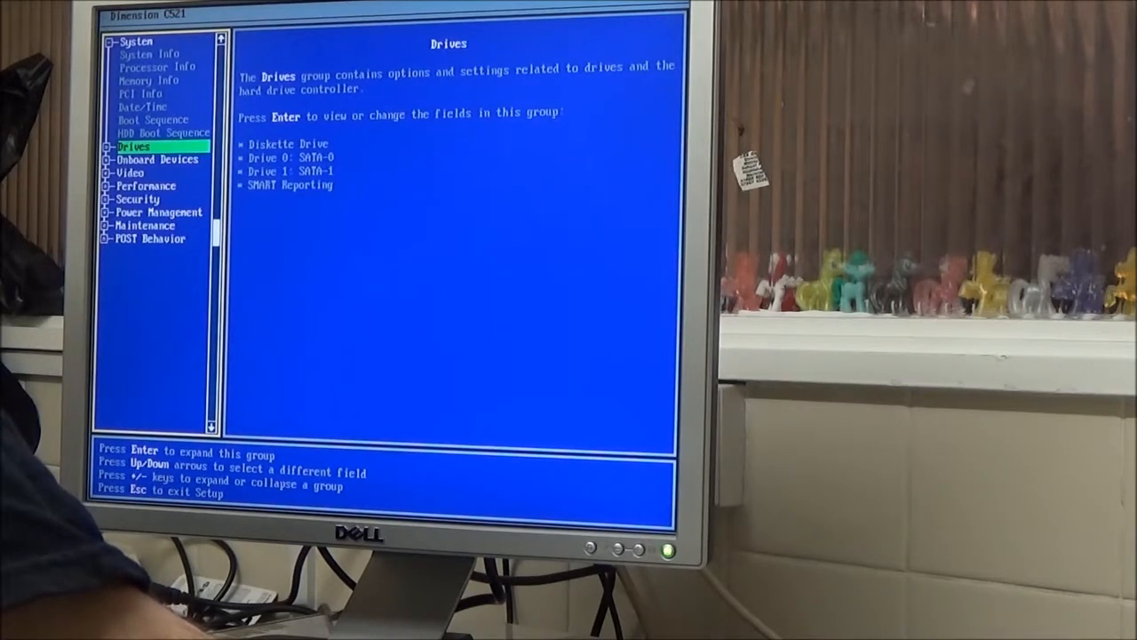
- Expand Drives, check Diskette Drive, SATA Drive 0 and Drive 1, and turn SMART Reporting on
key("Return")
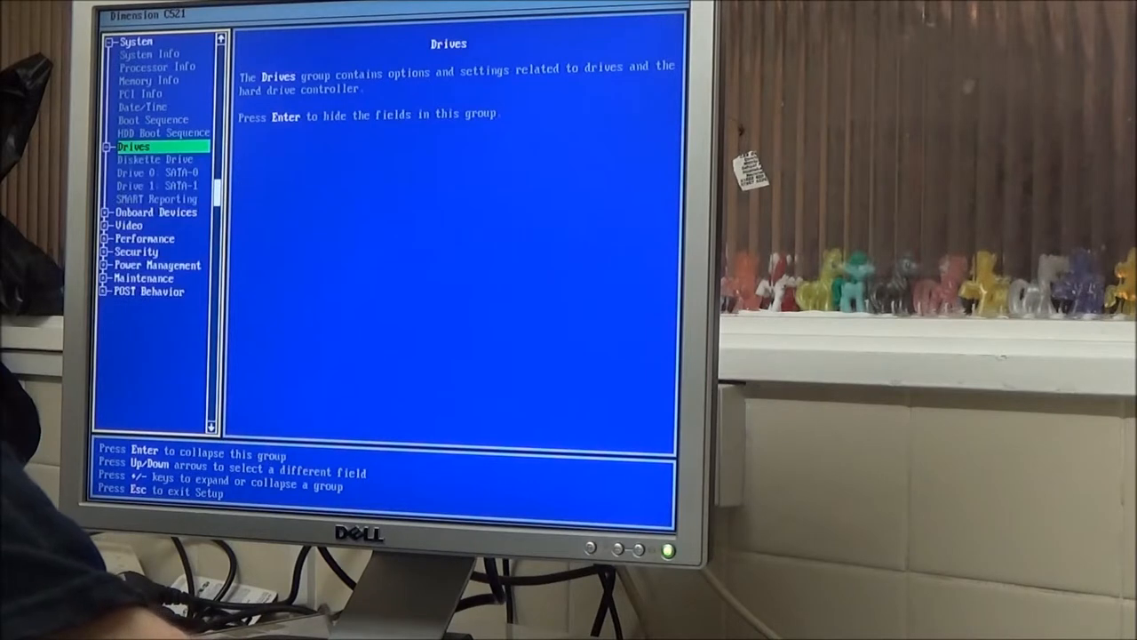
key("Down")
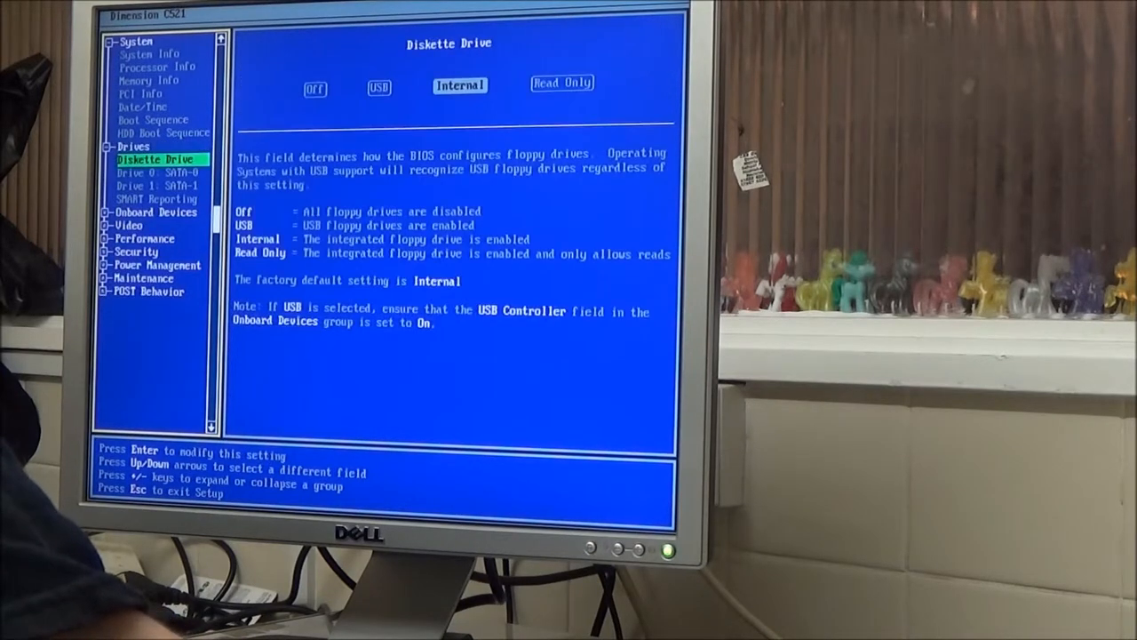
key("Down")
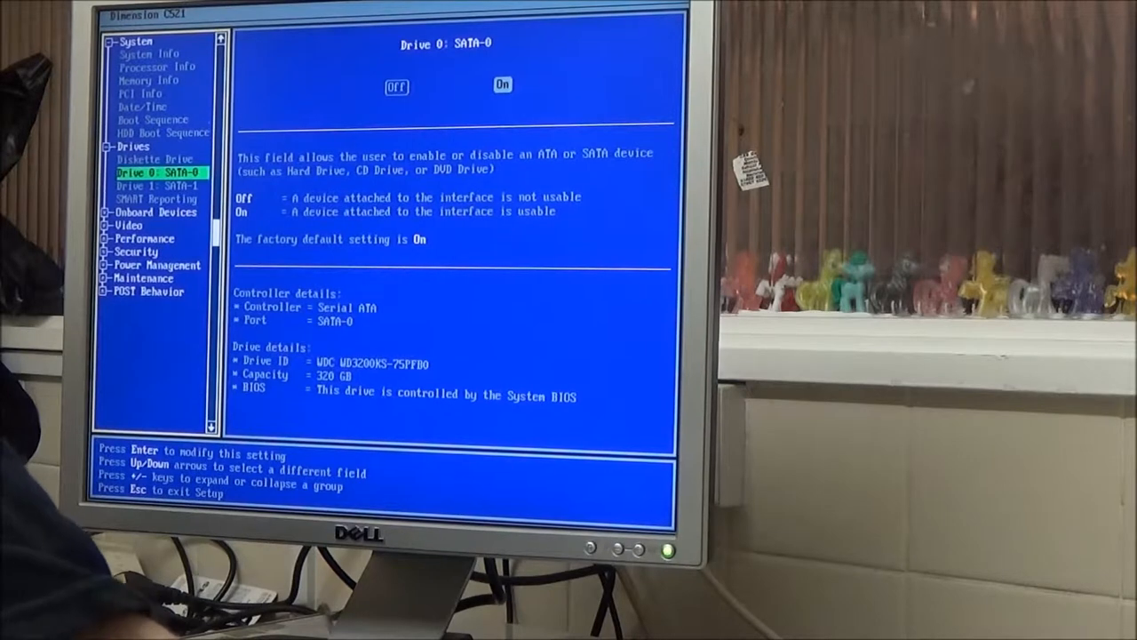
key("Down")
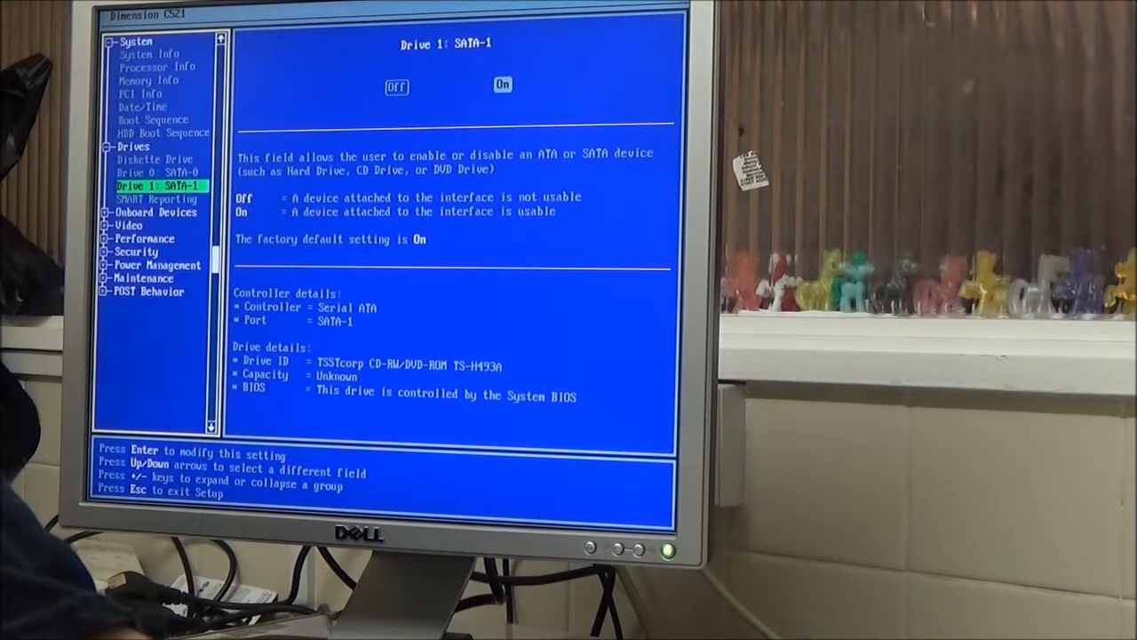
key("Down")
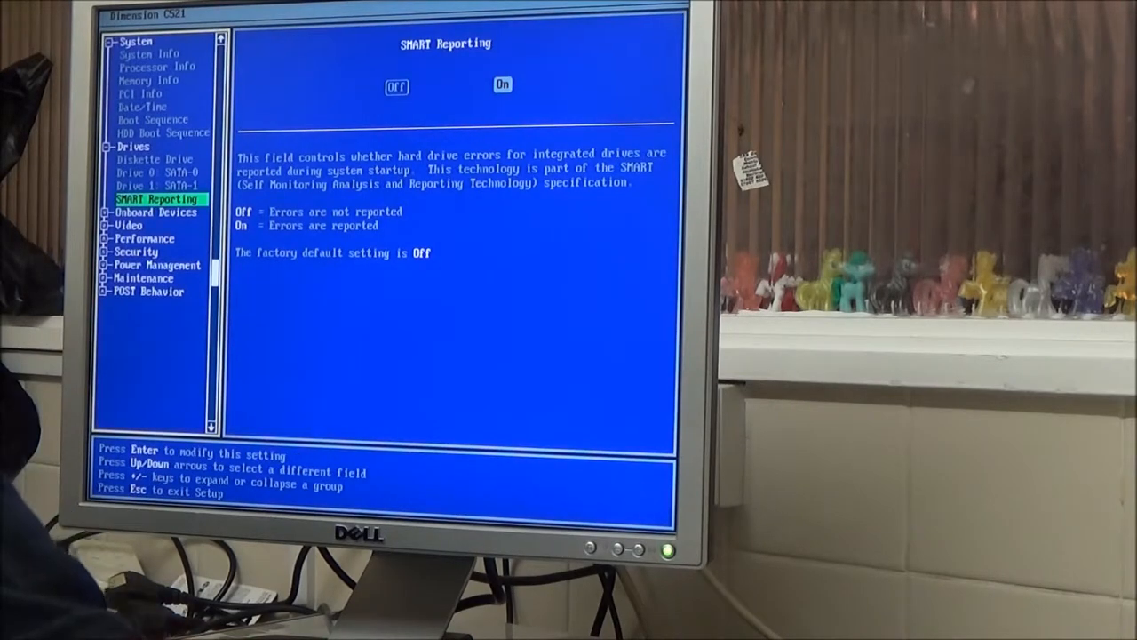
key("Down")
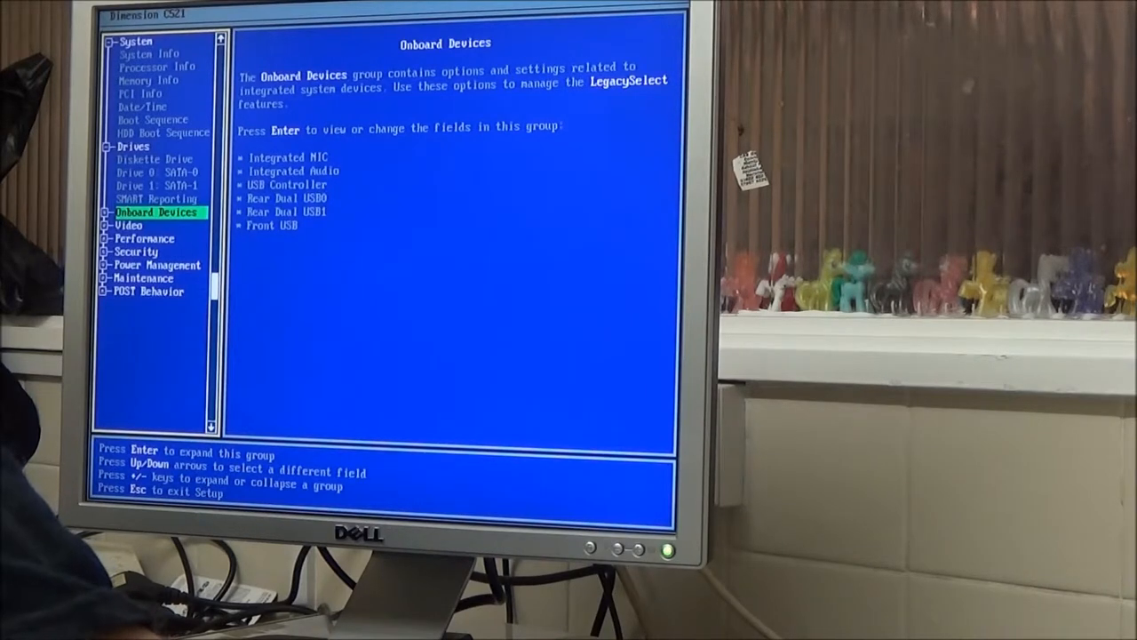
- Look over Video, Performance and POST Behavior, then bring up the Exit prompt to save changes
key("Down")
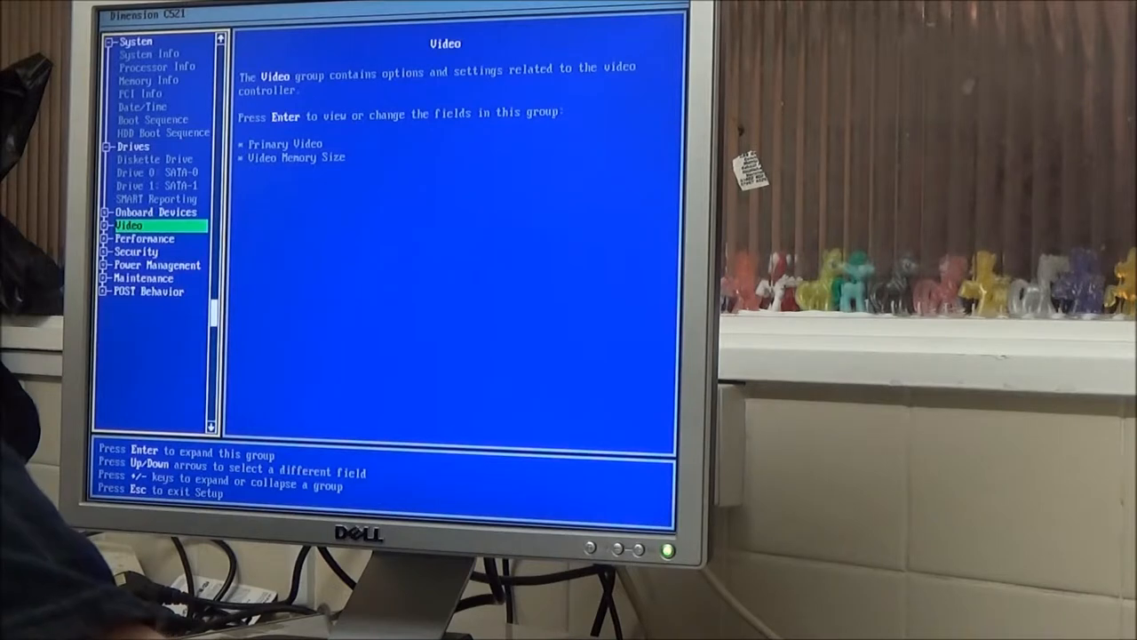
key("Down")
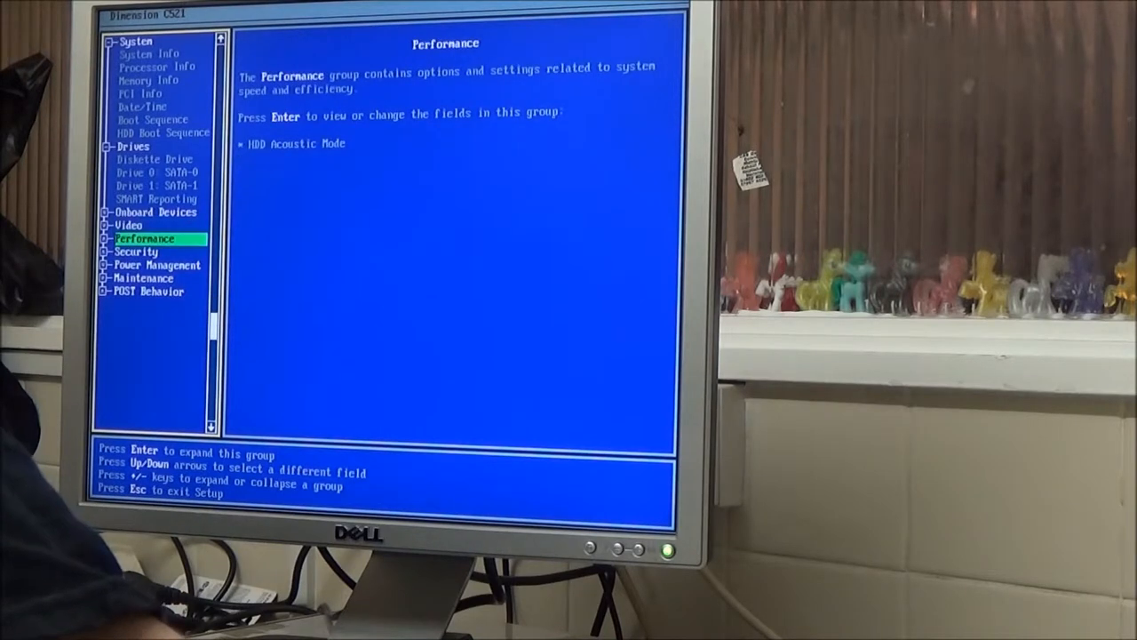
key("Down")
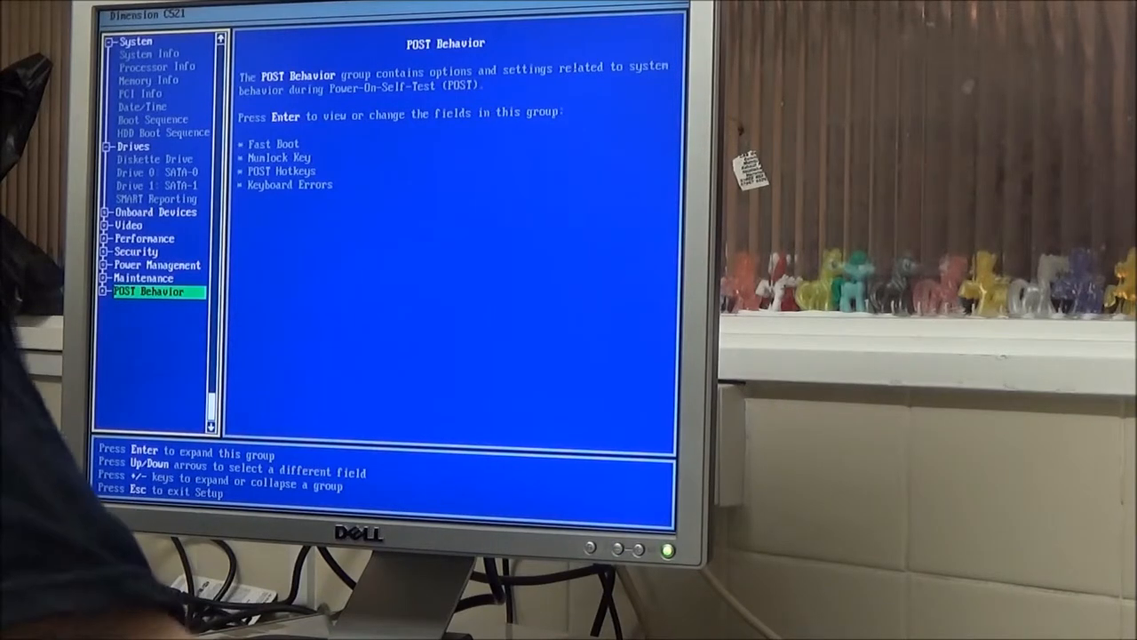
key("Escape")
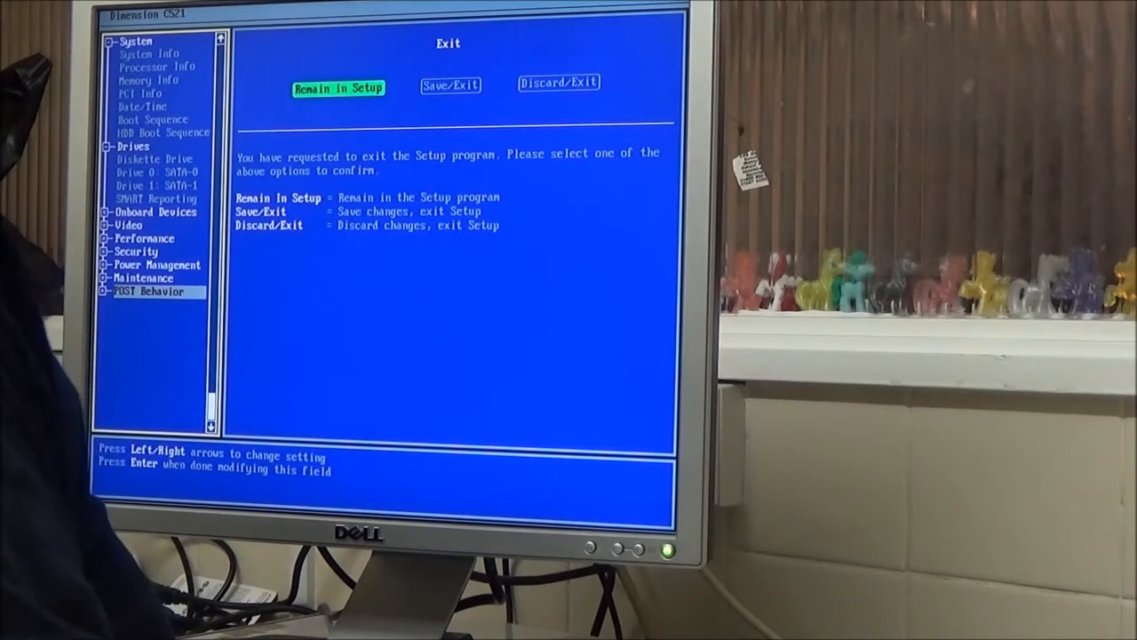